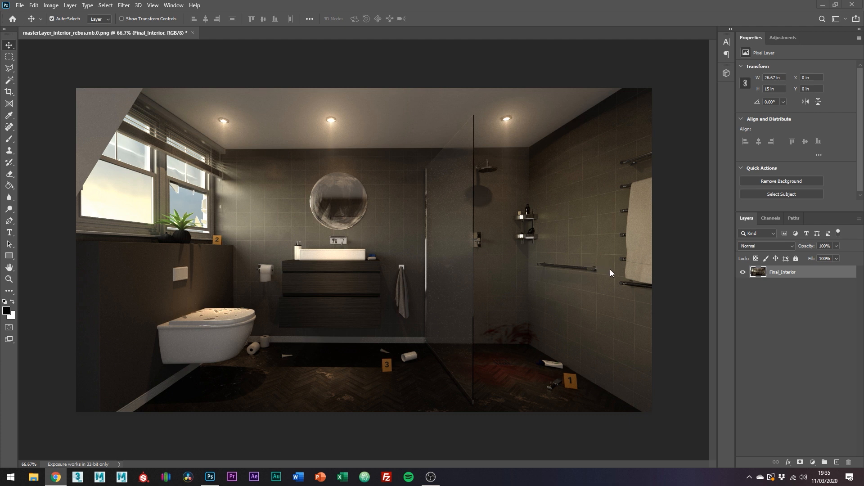
{"action": "mouse_move", "coordinate": [634, 232]}
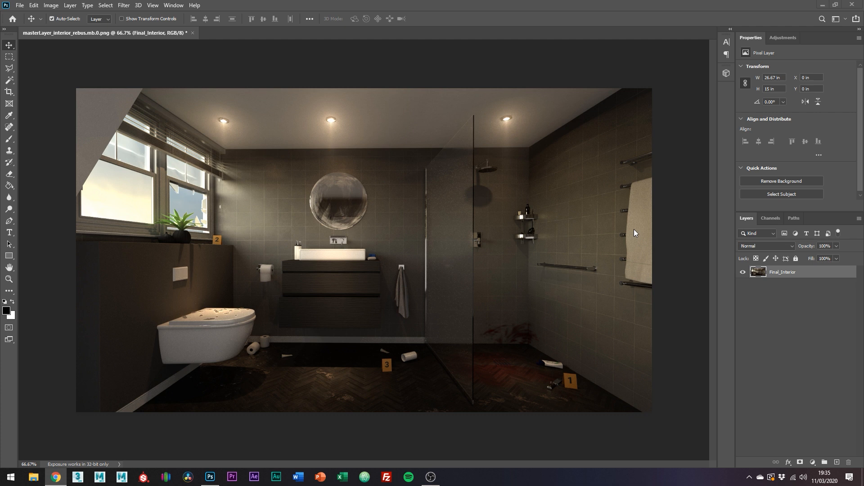
{"action": "mouse_move", "coordinate": [140, 189]}
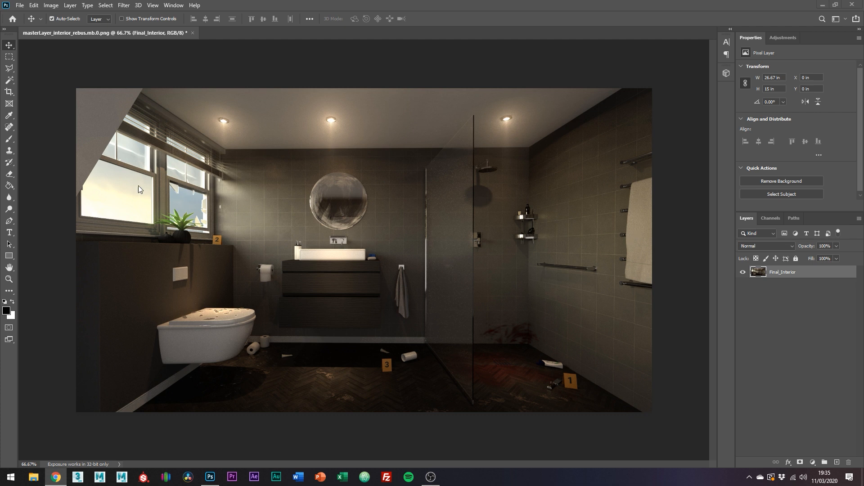
{"action": "mouse_move", "coordinate": [197, 207]}
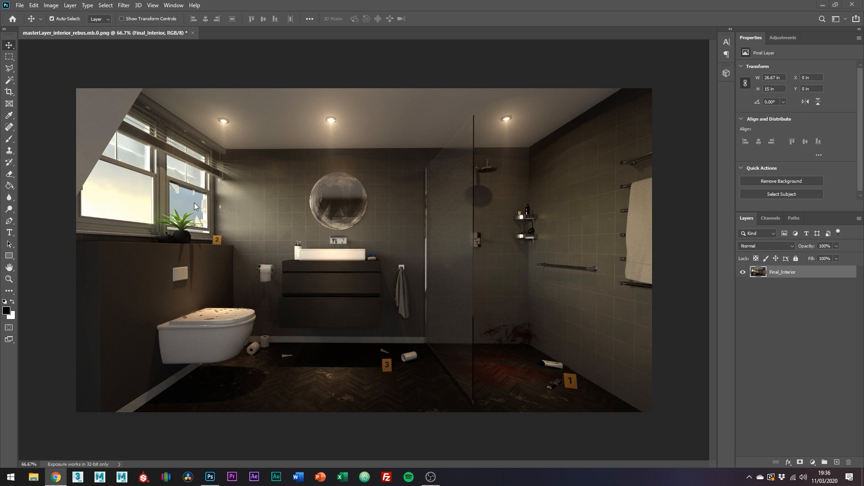
{"action": "mouse_move", "coordinate": [199, 205]}
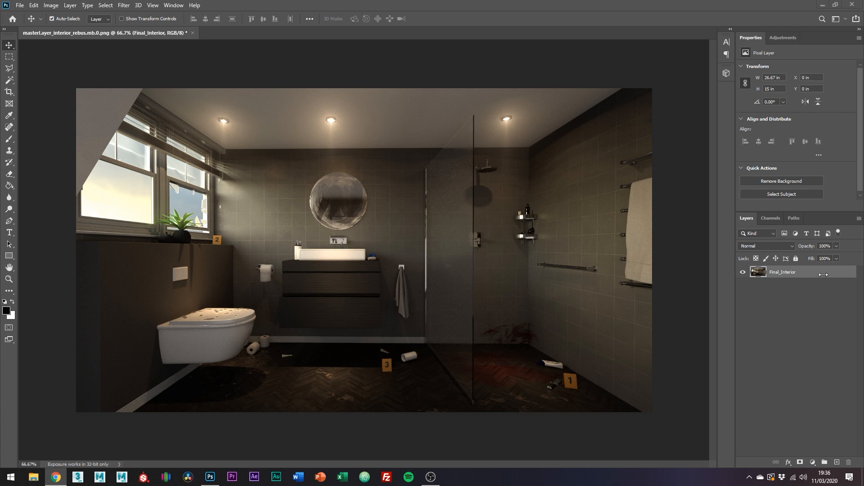
Step: Duplicate the render (Ctrl+J) and add a Levels adjustment that crushes shadows, keeping only the brightest highlights
{"action": "key", "text": "ctrl+j"}
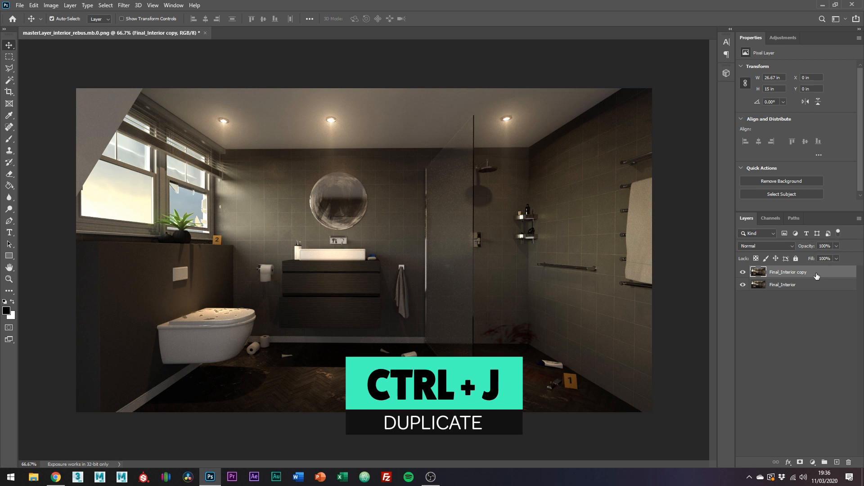
{"action": "left_click", "coordinate": [782, 38]}
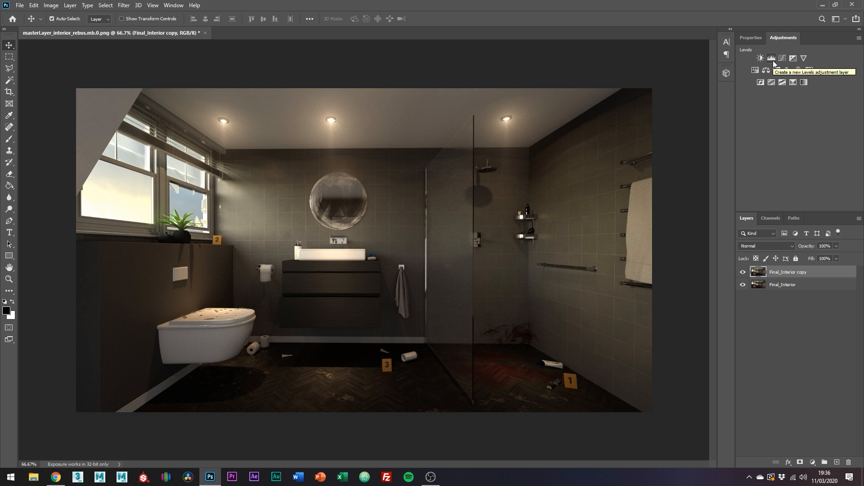
{"action": "left_click", "coordinate": [750, 37]}
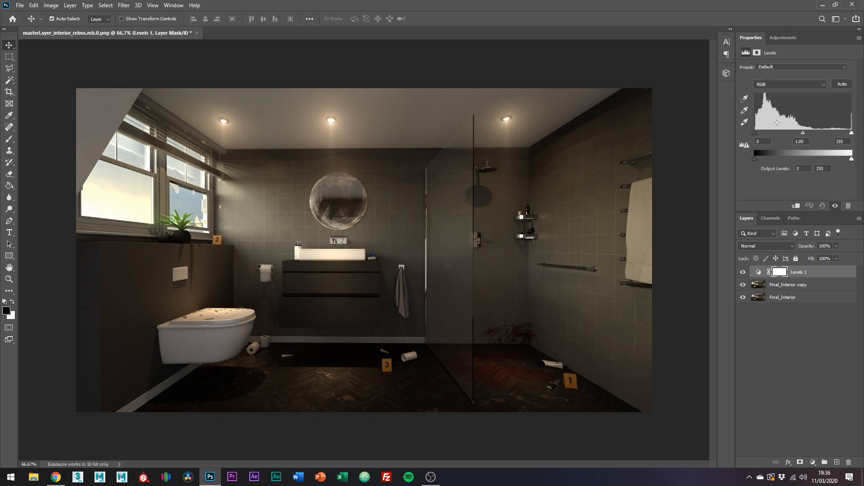
{"action": "left_click_drag", "start_coordinate": [802, 134], "coordinate": [815, 134]}
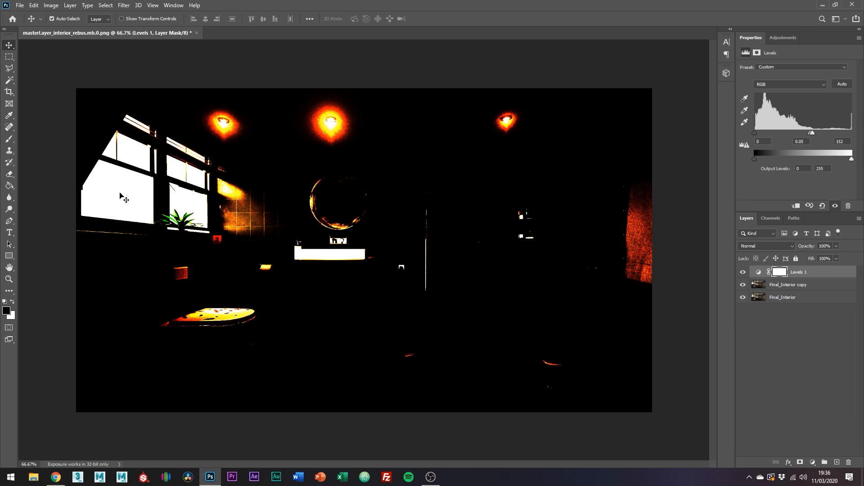
{"action": "mouse_move", "coordinate": [141, 202]}
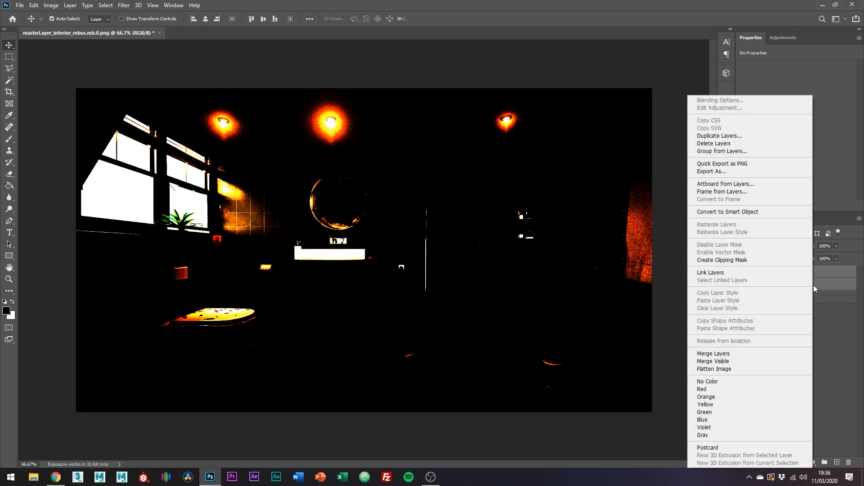
{"action": "mouse_move", "coordinate": [713, 352]}
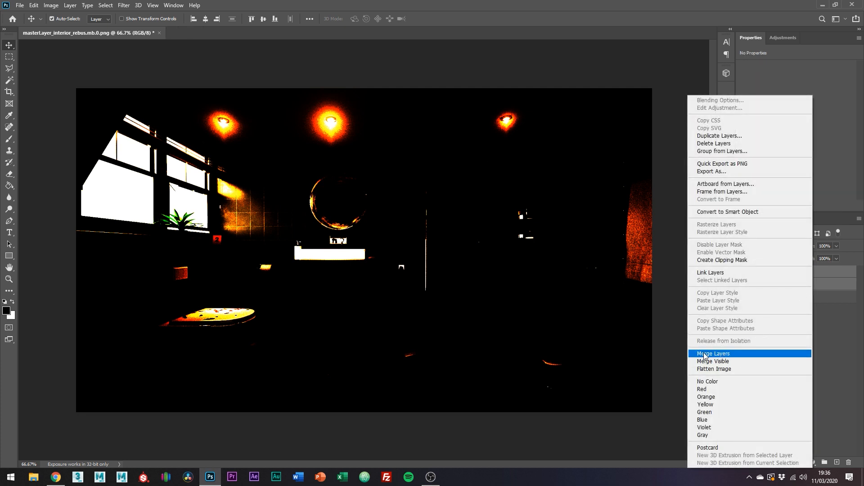
Step: Merge the Levels into the copy, set it to Linear Dodge (Add), and toggle visibility to compare
{"action": "left_click", "coordinate": [713, 353]}
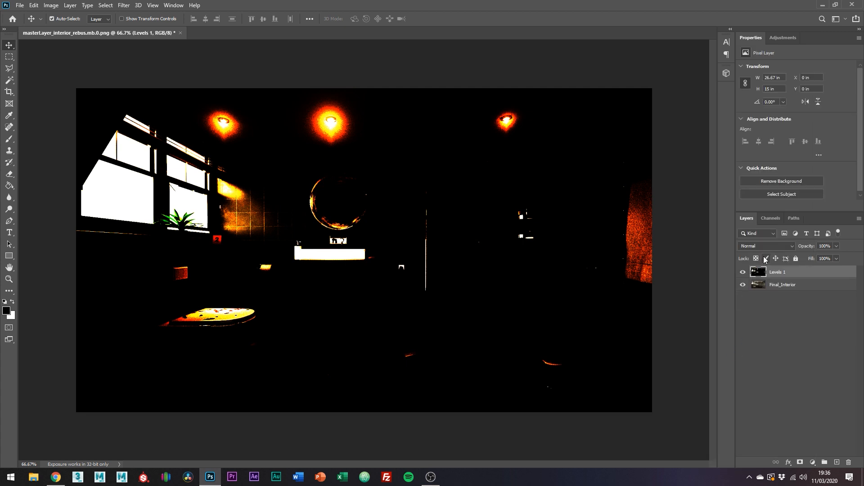
{"action": "left_click", "coordinate": [765, 245]}
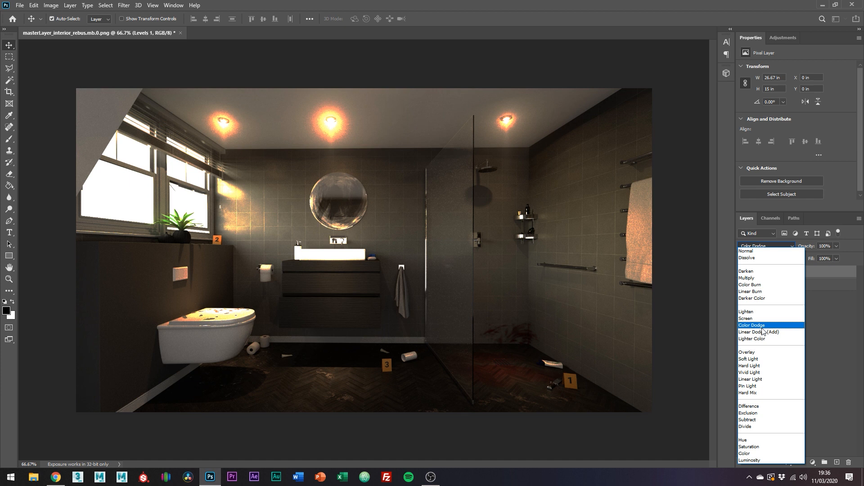
{"action": "left_click", "coordinate": [755, 333]}
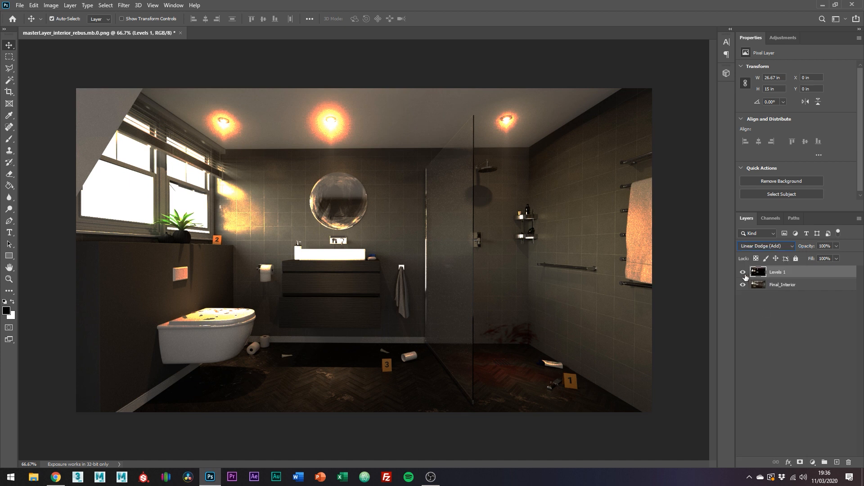
{"action": "left_click", "coordinate": [742, 272]}
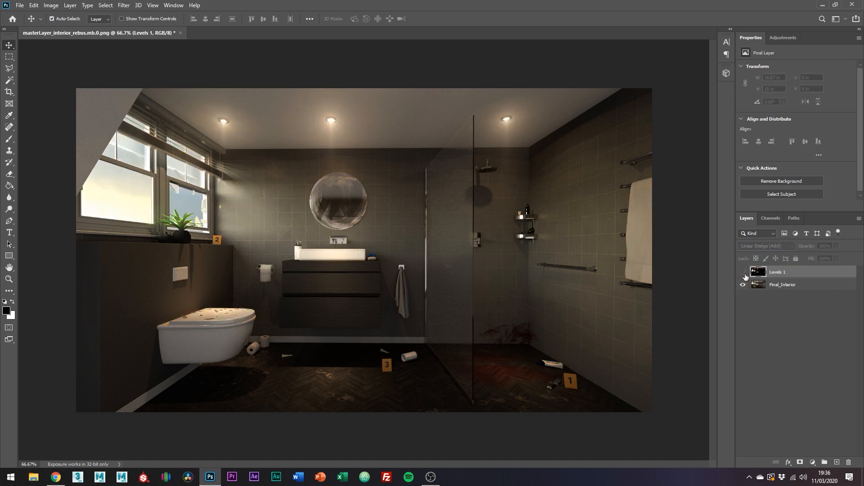
{"action": "left_click", "coordinate": [743, 271]}
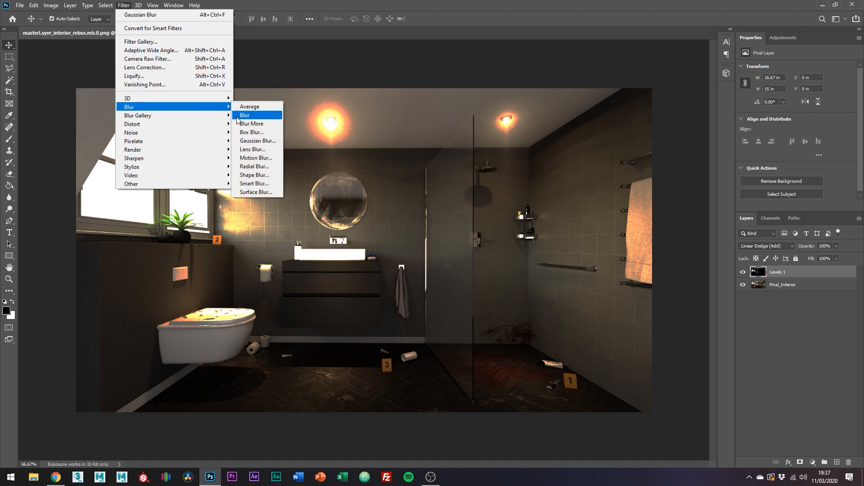
Step: Apply a Gaussian Blur of about 12 pixels to the Levels 1 highlight layer
{"action": "left_click", "coordinate": [257, 141]}
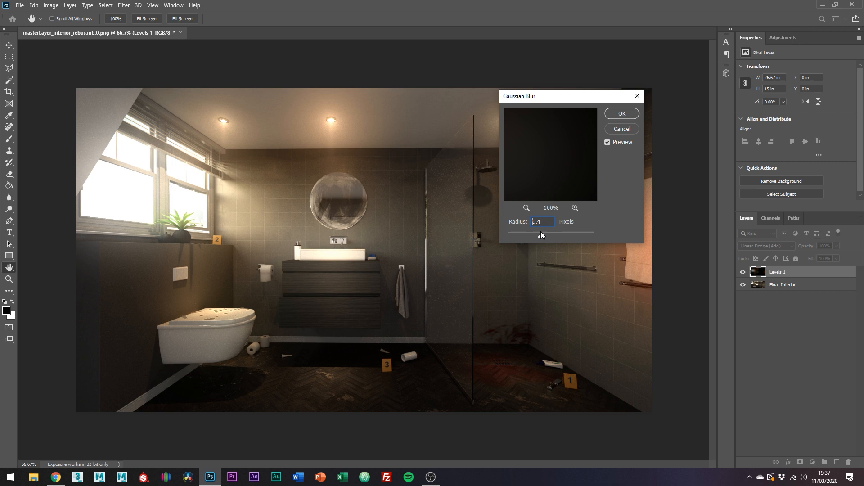
{"action": "left_click_drag", "start_coordinate": [539, 235], "coordinate": [545, 235]}
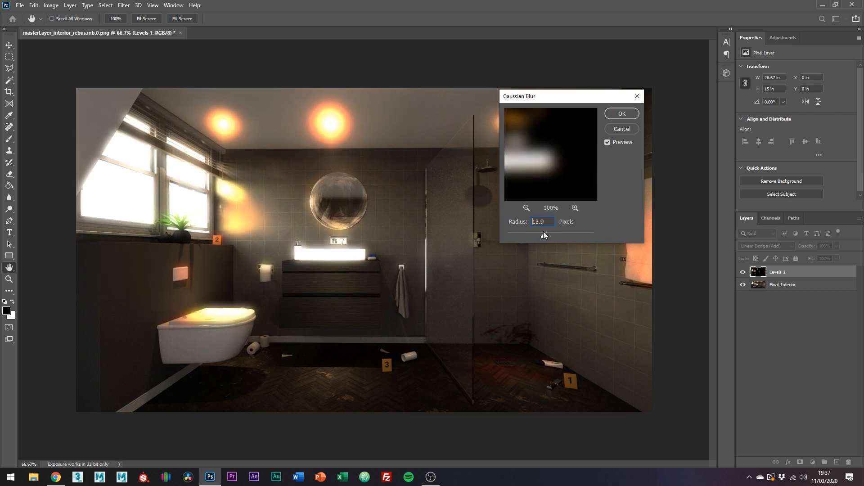
{"action": "left_click_drag", "start_coordinate": [549, 232], "coordinate": [542, 232]}
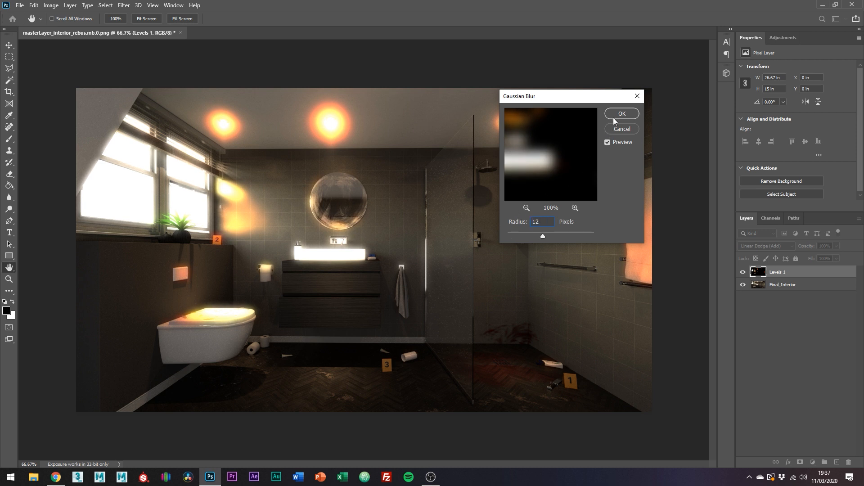
{"action": "left_click", "coordinate": [622, 113]}
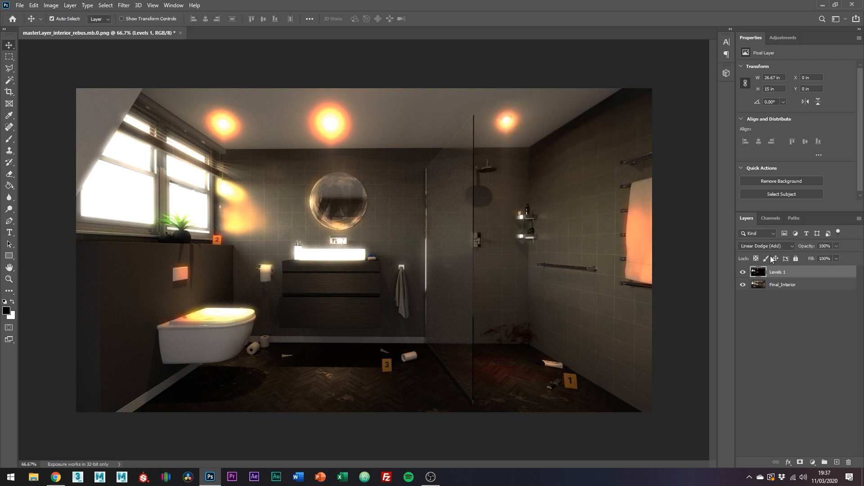
{"action": "mouse_move", "coordinate": [765, 259]}
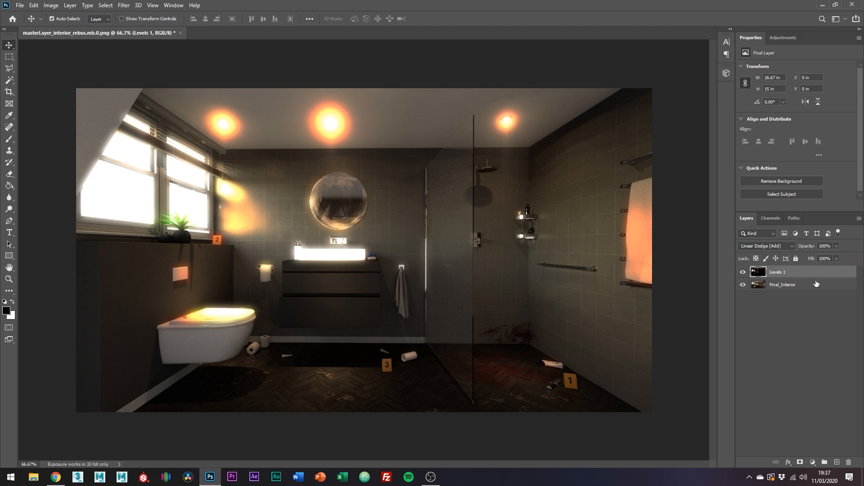
Step: Duplicate the glow layer and give the copy a Gaussian Blur of about 84 pixels
{"action": "key", "text": "ctrl+j"}
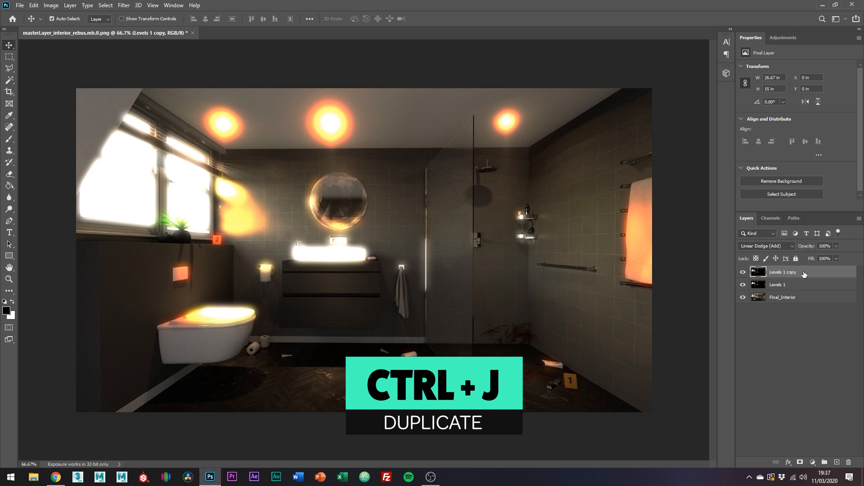
{"action": "left_click", "coordinate": [124, 5]}
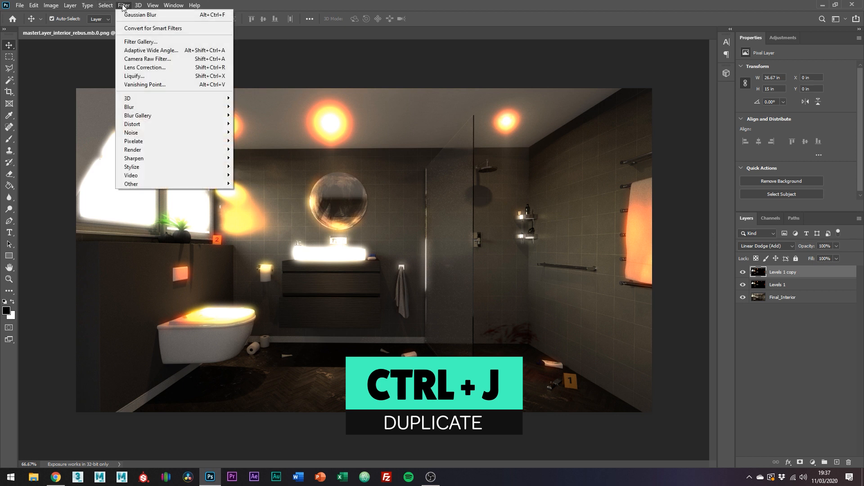
{"action": "mouse_move", "coordinate": [129, 107]}
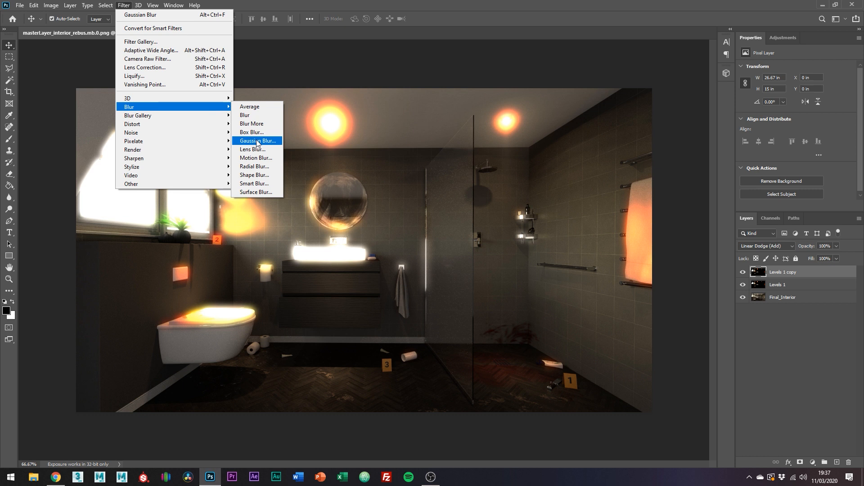
{"action": "left_click", "coordinate": [257, 141]}
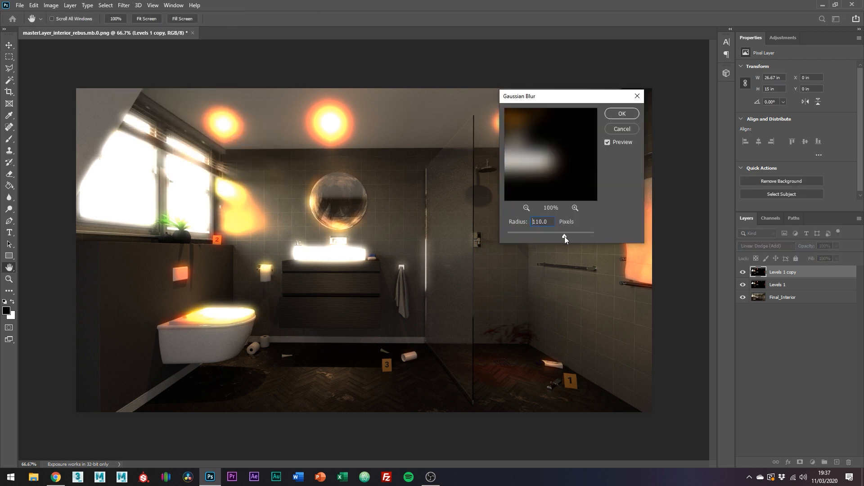
{"action": "left_click_drag", "start_coordinate": [564, 231], "coordinate": [561, 232]}
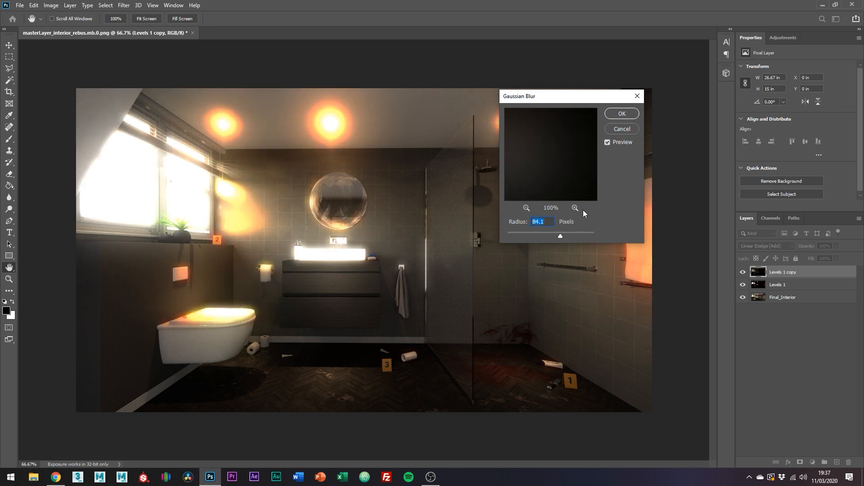
{"action": "left_click", "coordinate": [621, 113]}
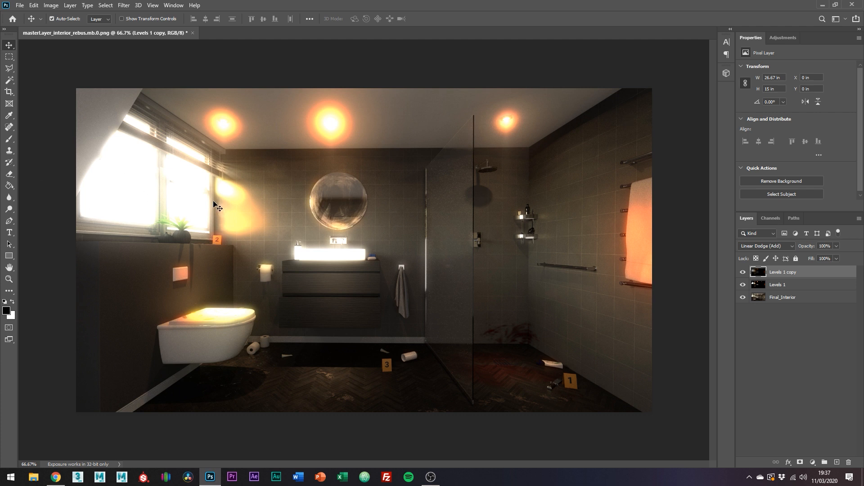
Step: Hide the blurred copy and bring the Levels 1 glow down to roughly 34–40% opacity
{"action": "left_click", "coordinate": [743, 272]}
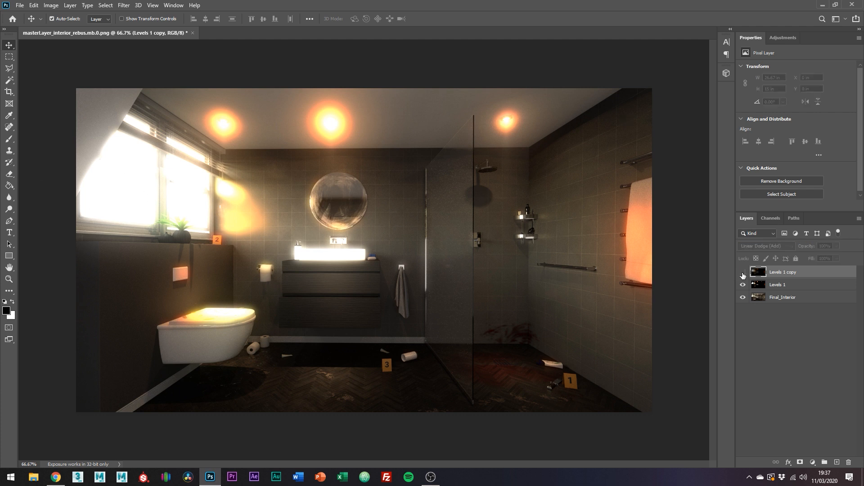
{"action": "left_click", "coordinate": [742, 272]}
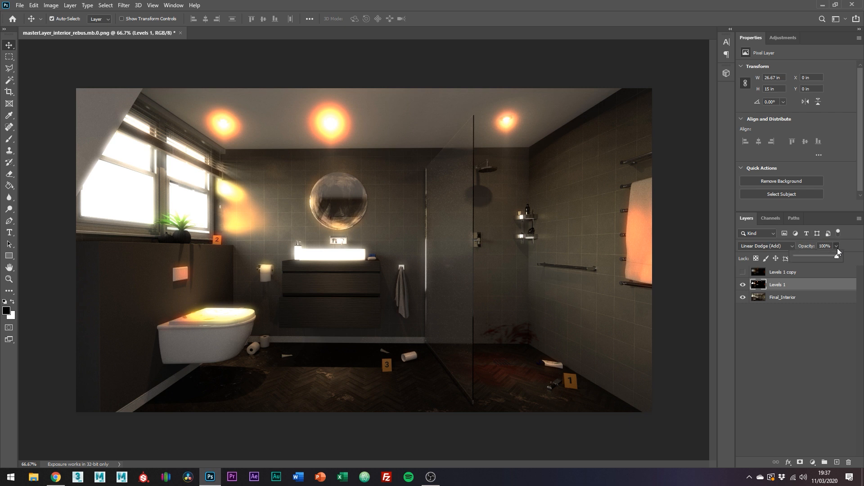
{"action": "left_click_drag", "start_coordinate": [838, 257], "coordinate": [802, 257]}
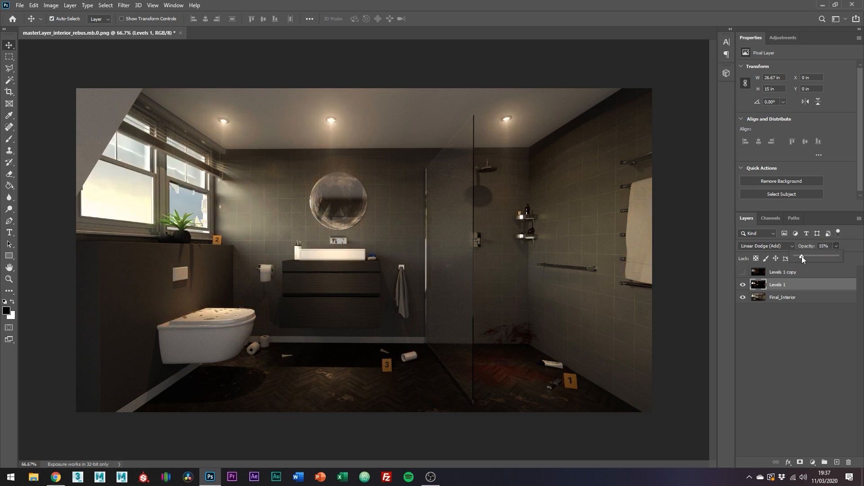
{"action": "left_click_drag", "start_coordinate": [802, 257], "coordinate": [810, 257]}
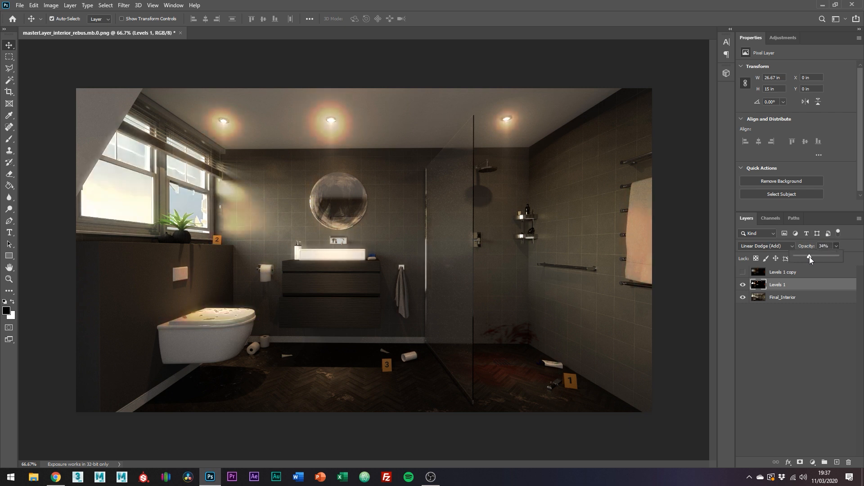
{"action": "left_click_drag", "start_coordinate": [808, 259], "coordinate": [813, 258]}
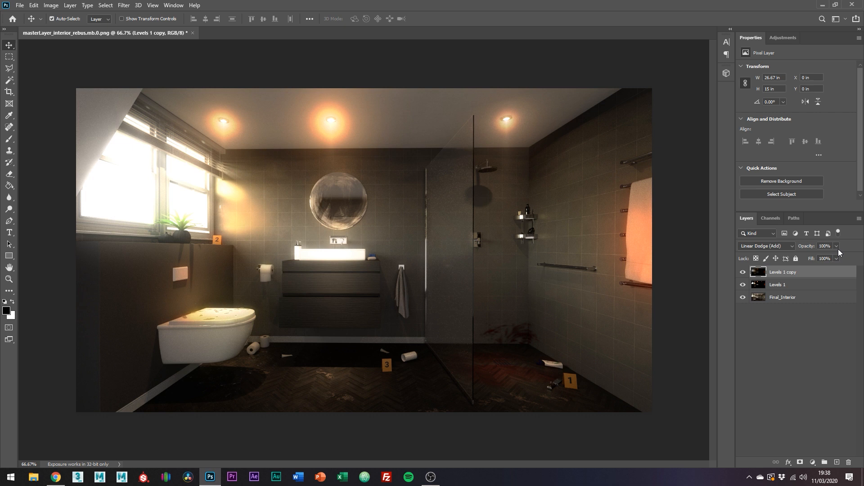
Step: Lower the blurred Levels 1 copy's opacity to around 38–40%
{"action": "left_click_drag", "start_coordinate": [831, 246], "coordinate": [801, 245]}
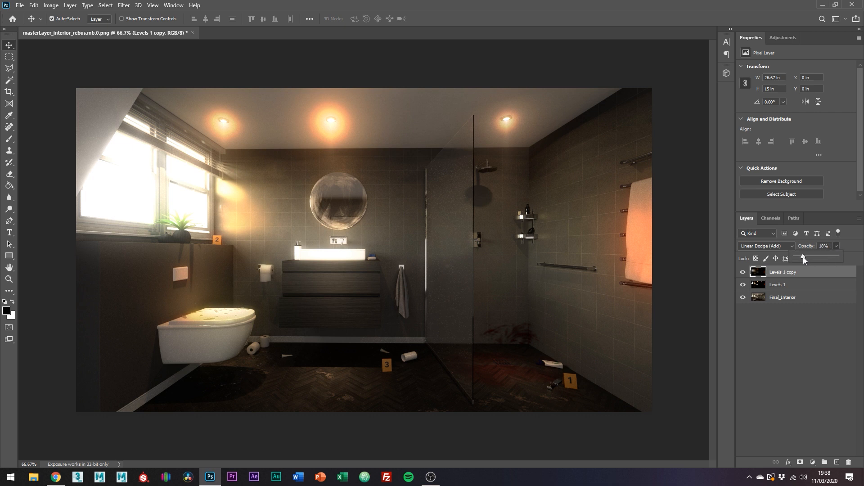
{"action": "left_click_drag", "start_coordinate": [804, 258], "coordinate": [813, 258]}
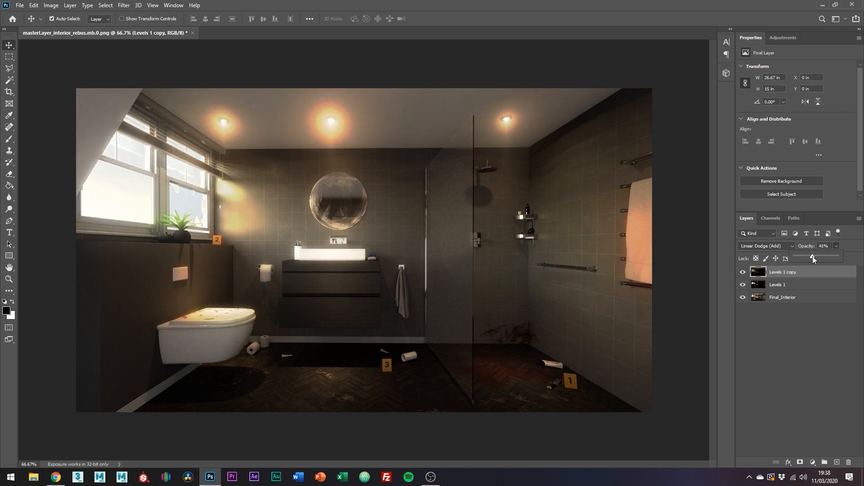
{"action": "left_click_drag", "start_coordinate": [812, 259], "coordinate": [811, 258]}
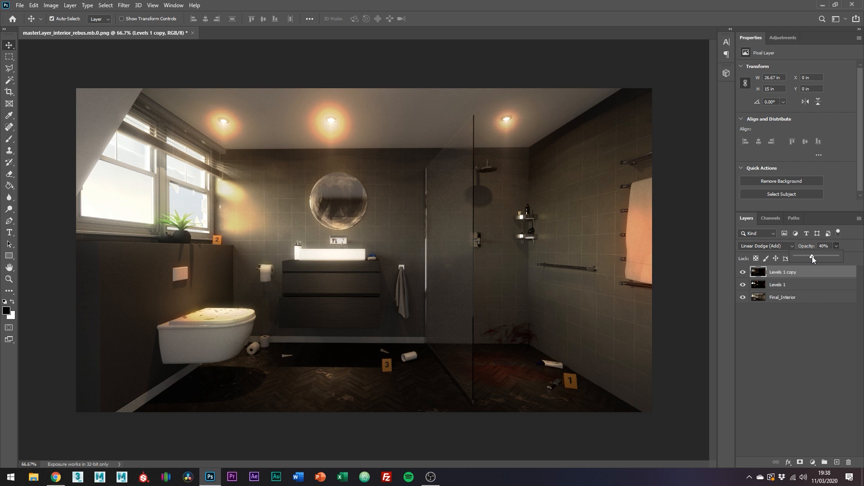
{"action": "left_click_drag", "start_coordinate": [812, 257], "coordinate": [810, 256]}
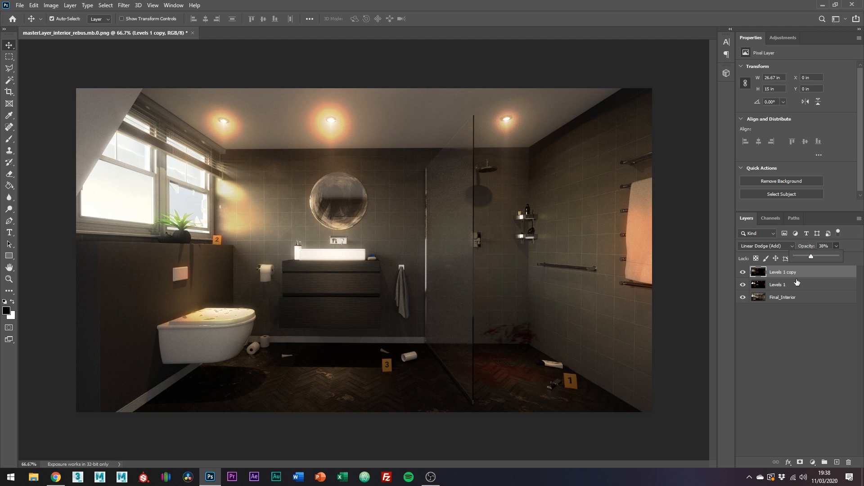
Step: Fine-tune to about 40% and 48% opacity, then hide both glow layers to compare with the plain render
{"action": "left_click", "coordinate": [777, 284]}
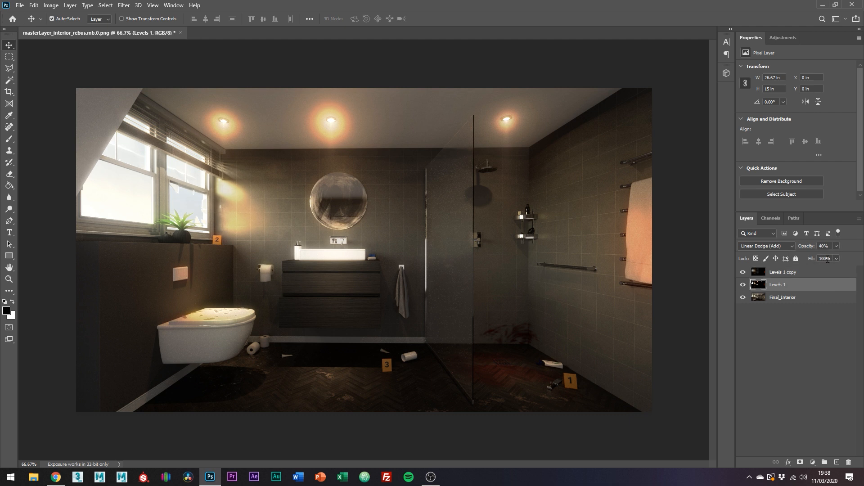
{"action": "left_click_drag", "start_coordinate": [836, 258], "coordinate": [825, 258]}
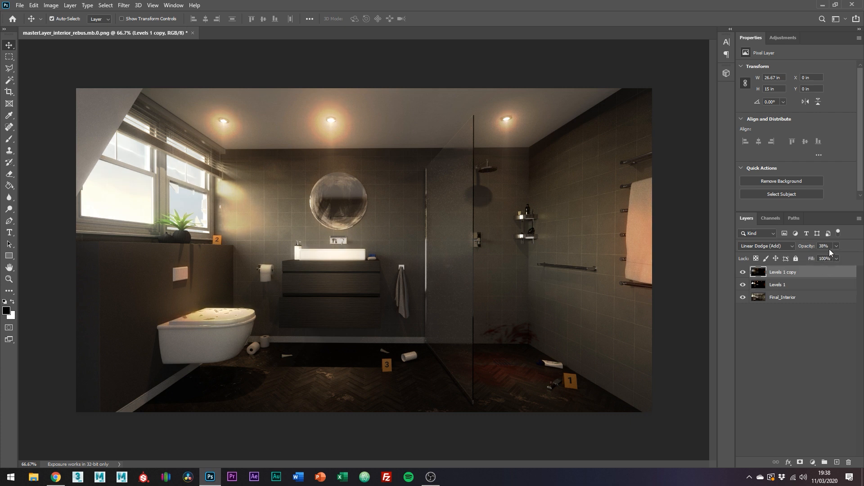
{"action": "left_click_drag", "start_coordinate": [829, 258], "coordinate": [836, 259]}
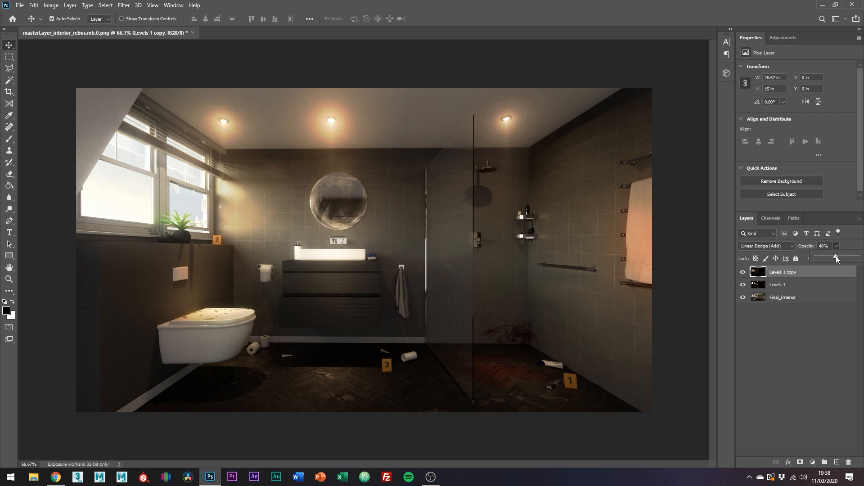
{"action": "left_click", "coordinate": [742, 284]}
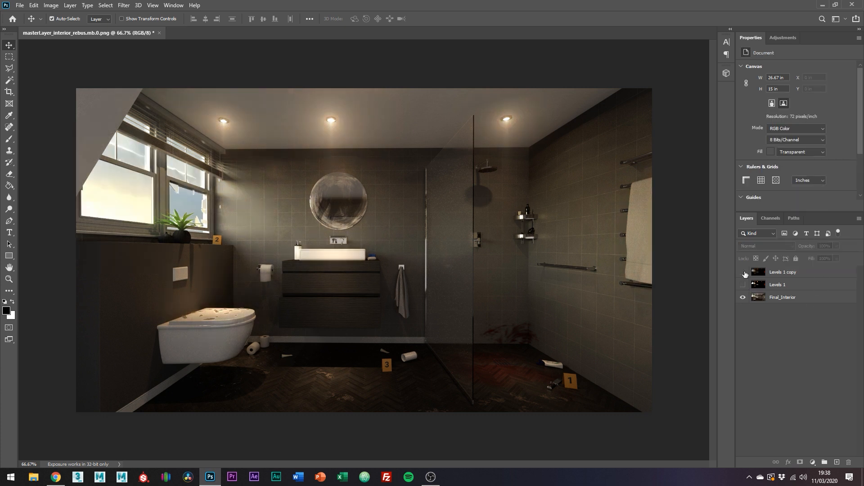